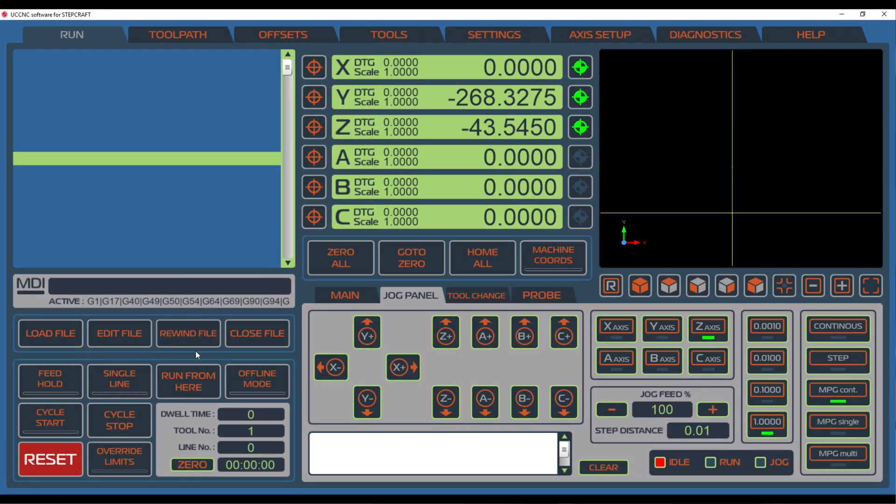
# Step: Recall M1040 from the MDI command history and run the backlash test
pyautogui.click(151, 286)
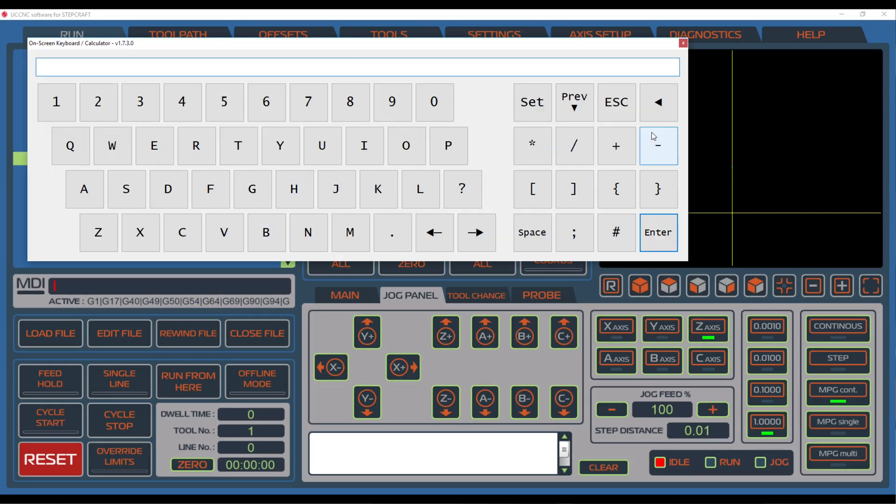
pyautogui.click(574, 102)
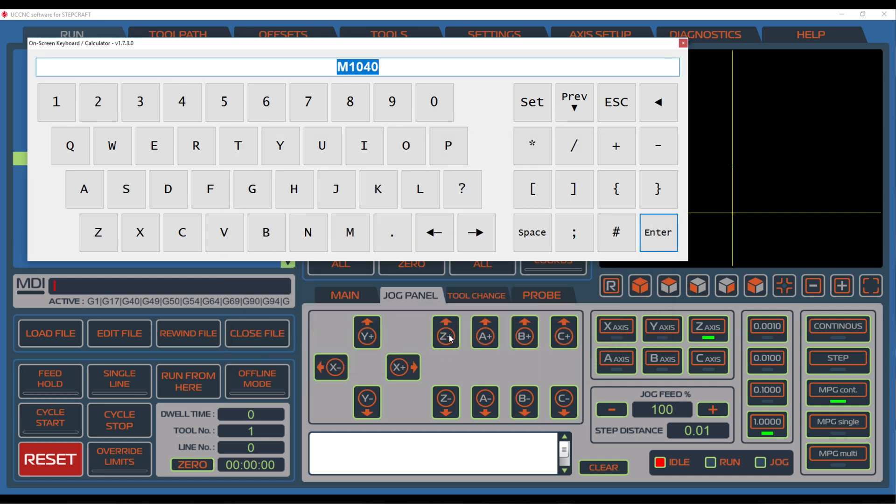
pyautogui.moveTo(657, 189)
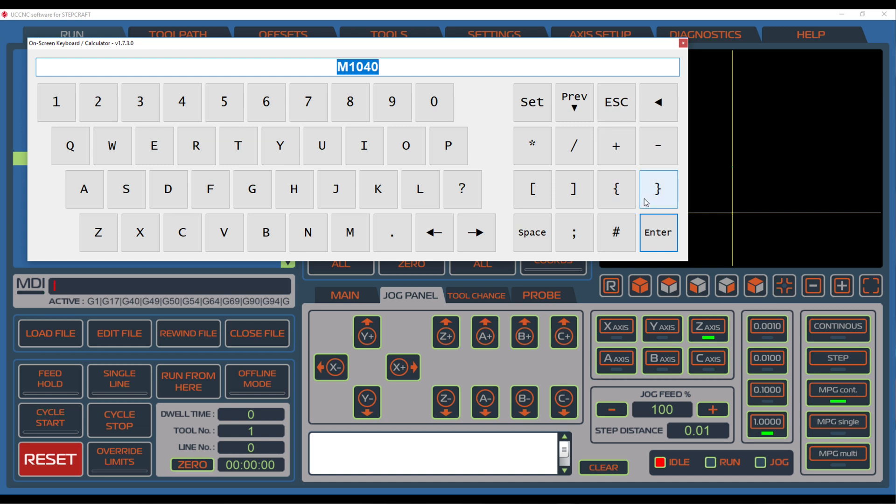
pyautogui.click(657, 232)
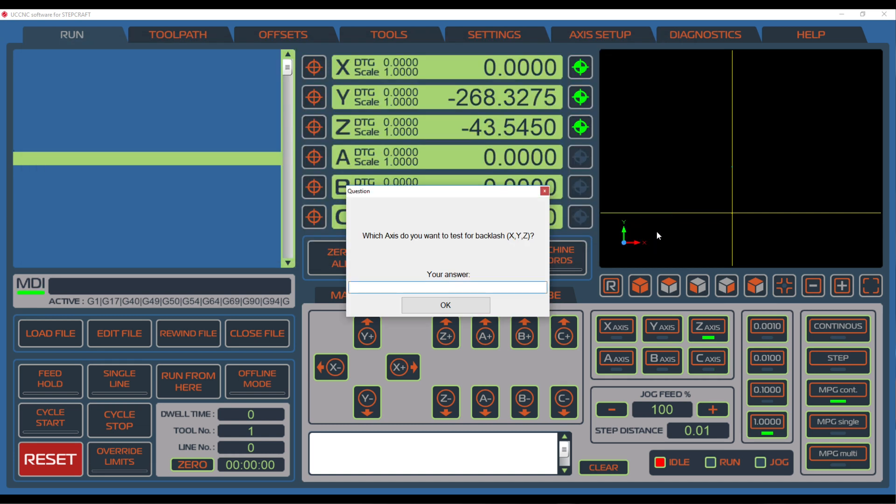
# Step: Answer Z as the axis for the backlash test
pyautogui.write('Z')
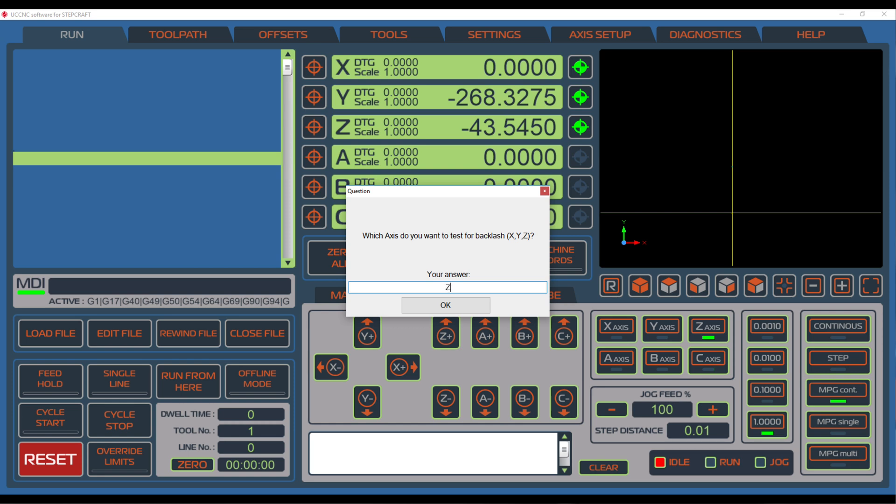
pyautogui.click(445, 305)
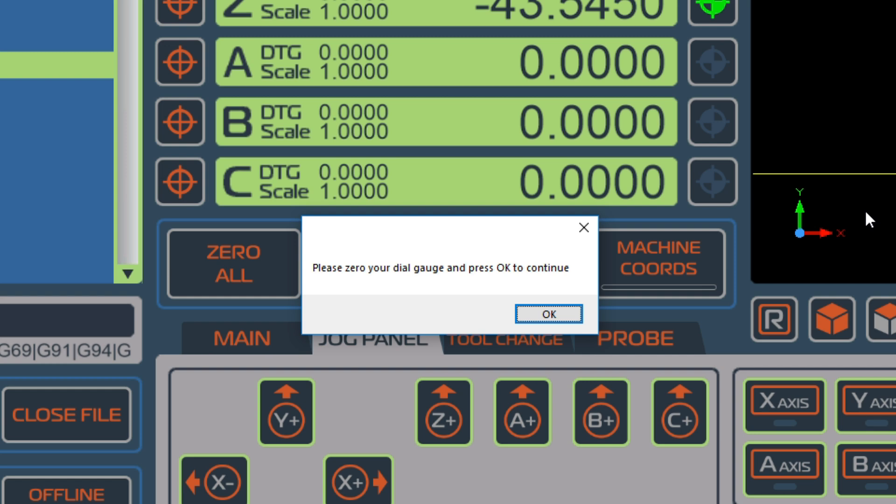
# Step: Confirm the dial gauge is zeroed and still reads zero to start the Z backlash test
pyautogui.click(547, 314)
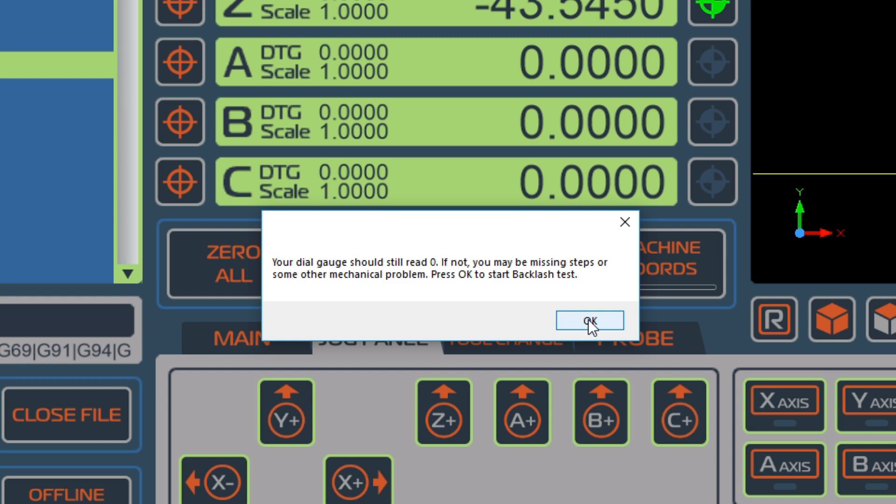
pyautogui.click(588, 320)
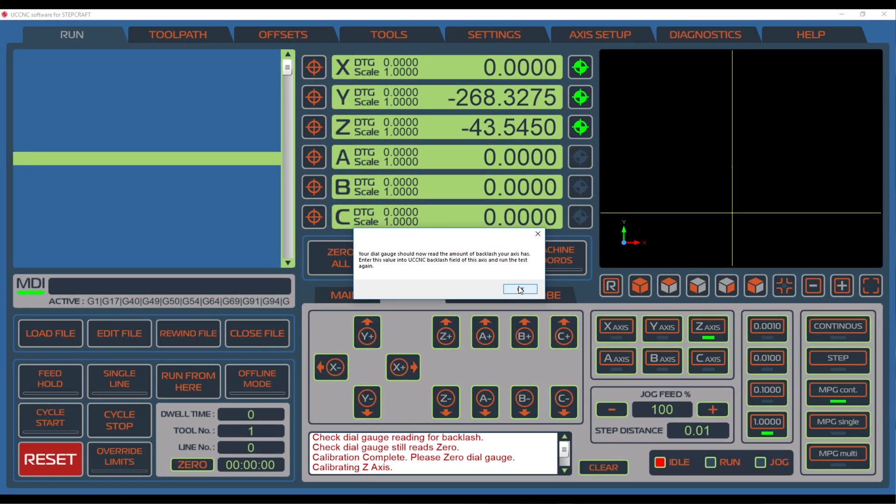
# Step: Dismiss the backlash result message and go to the Z–A axis setup page
pyautogui.click(519, 289)
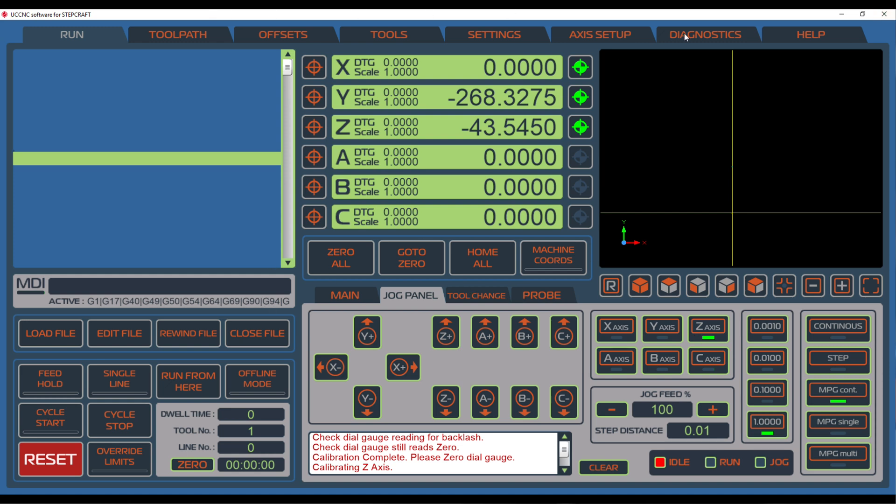
pyautogui.click(598, 34)
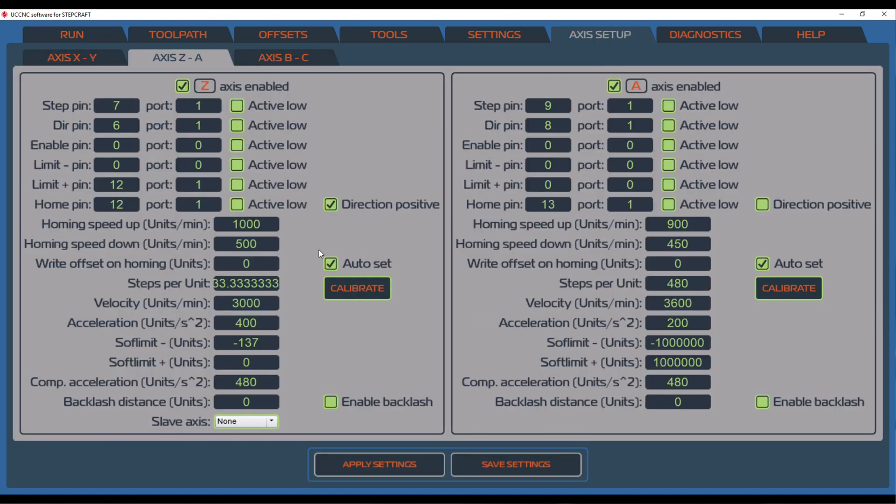
# Step: Enable backlash for Z with a 0.022 backlash distance and apply the settings
pyautogui.click(330, 402)
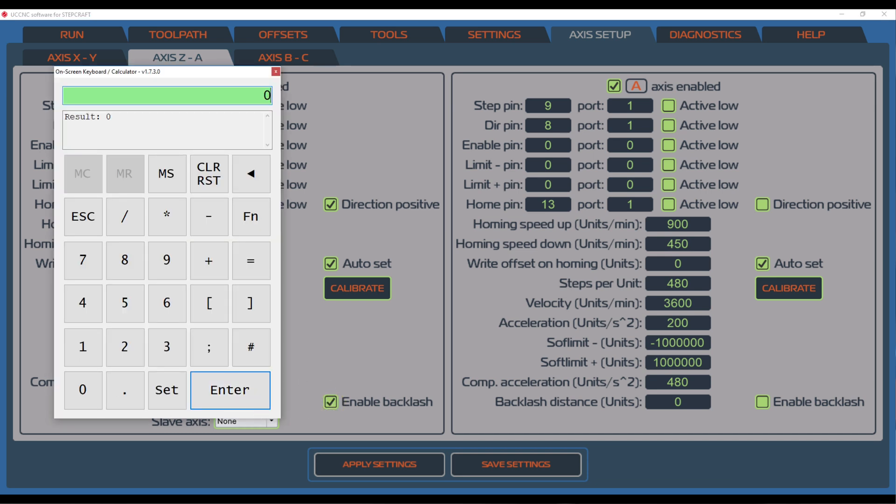
pyautogui.write('0.022')
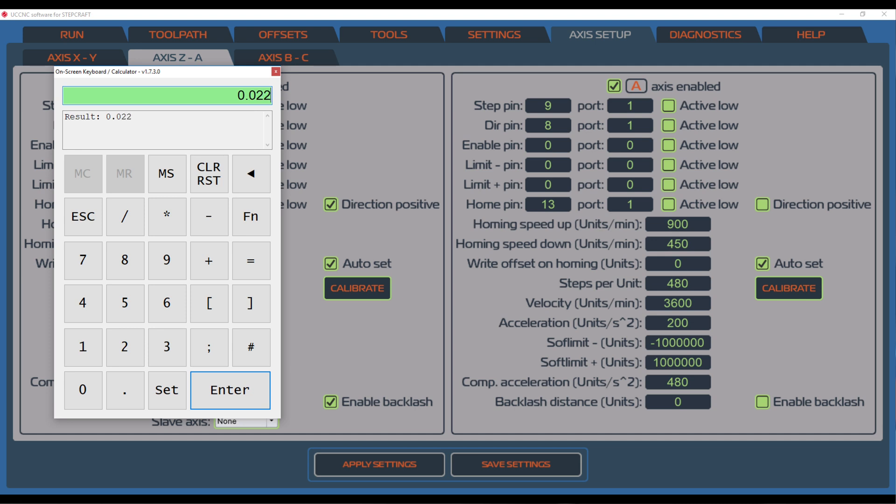
pyautogui.click(229, 389)
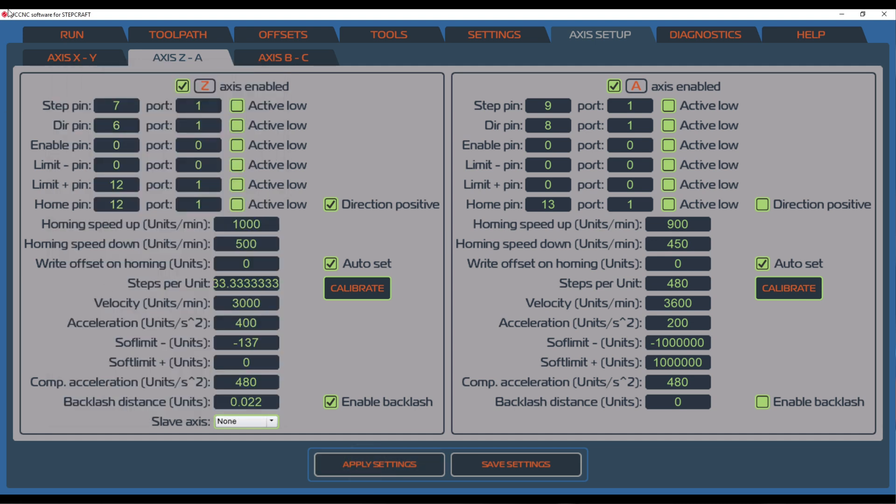
pyautogui.click(71, 34)
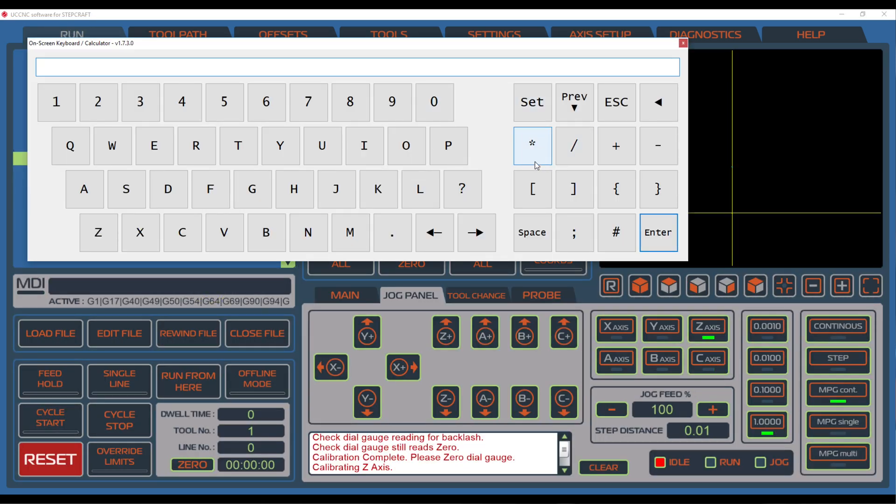
# Step: Recall M1040 from the MDI history and run the backlash test again
pyautogui.click(531, 145)
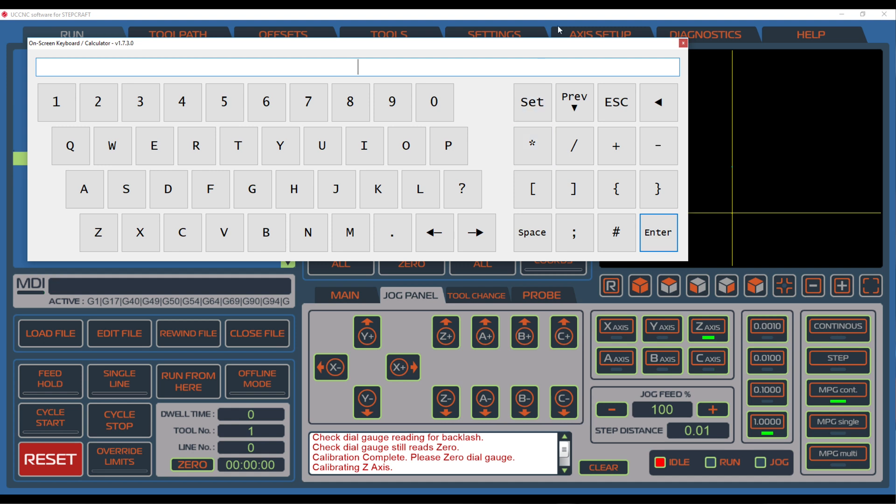
pyautogui.click(574, 102)
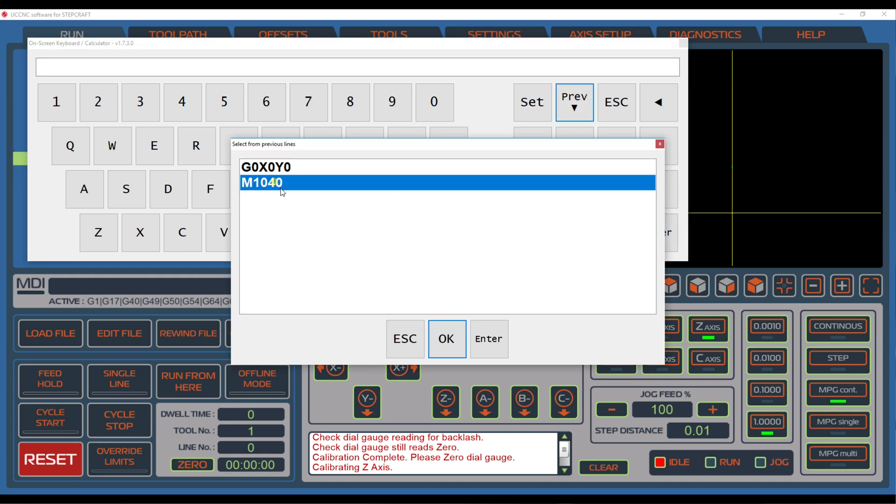
pyautogui.click(446, 338)
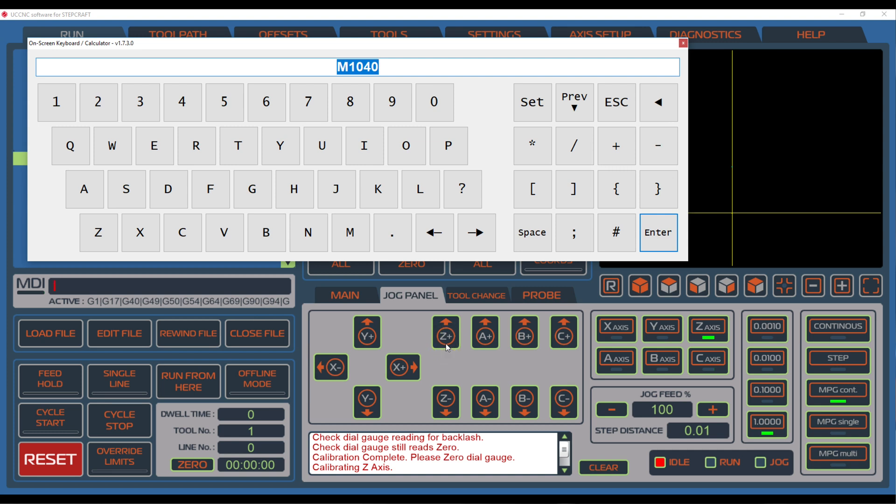
pyautogui.click(658, 233)
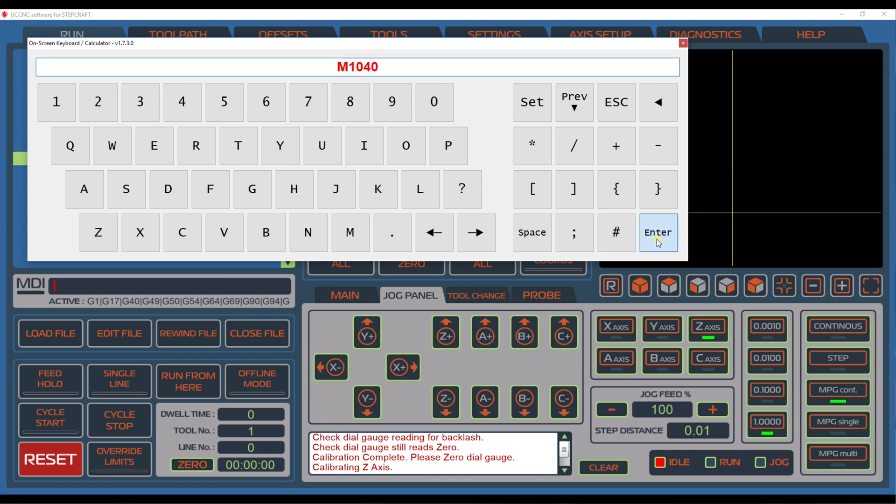
pyautogui.click(657, 232)
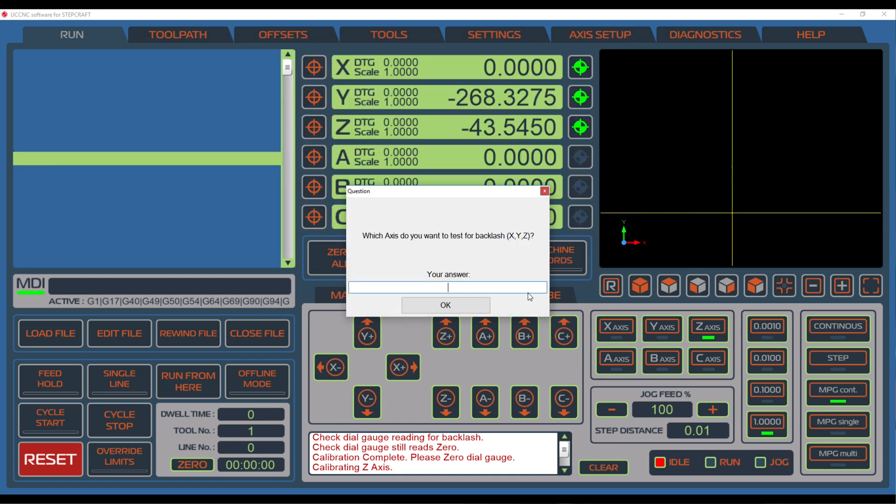